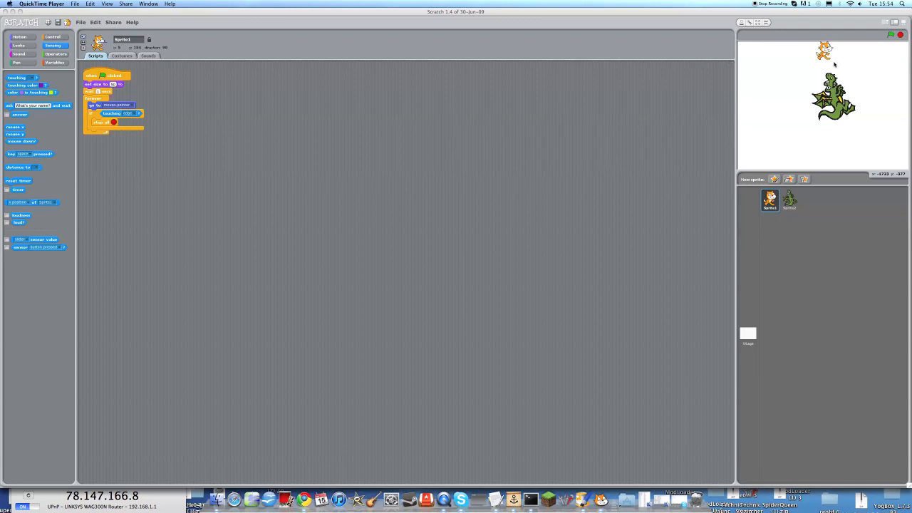
{"action": "mouse_move", "coordinate": [610, 139]}
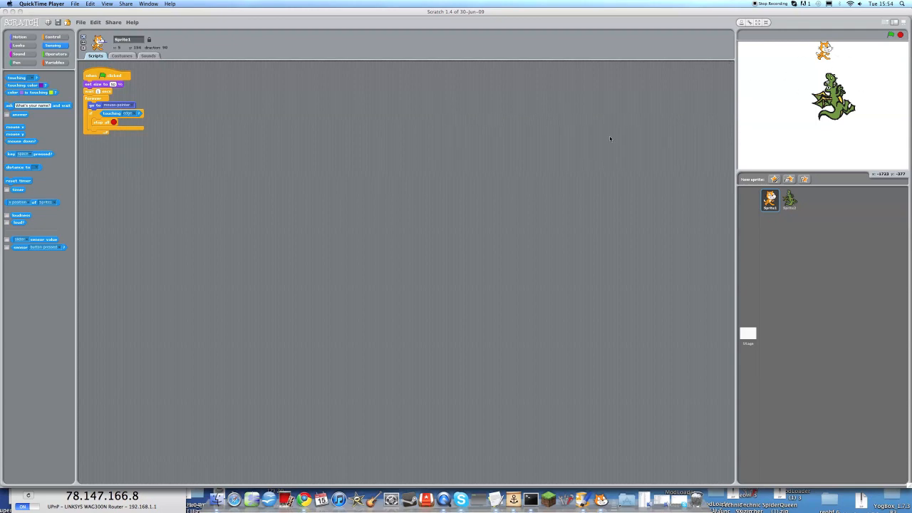
{"action": "mouse_move", "coordinate": [297, 488]}
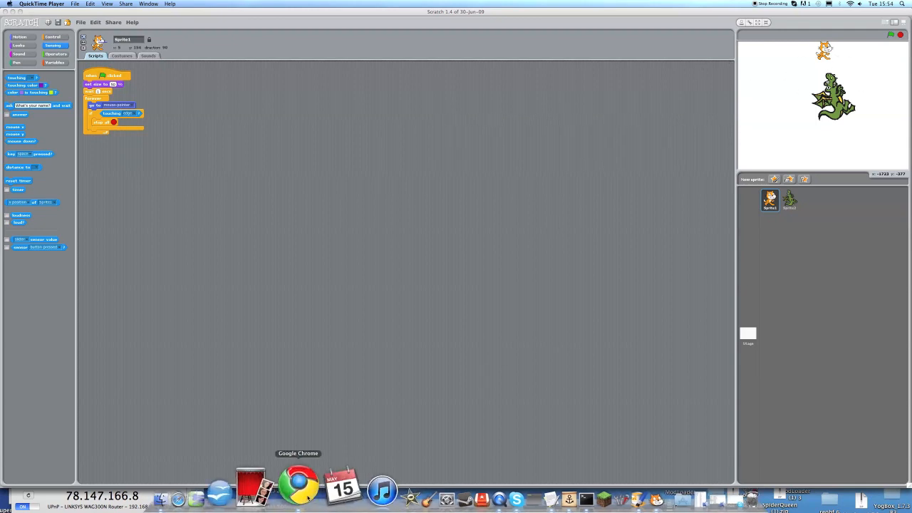
Step: View My Stuff on scratch.mit.edu in Chrome, then show the Scratch stage in presentation mode
{"action": "left_click", "coordinate": [298, 489]}
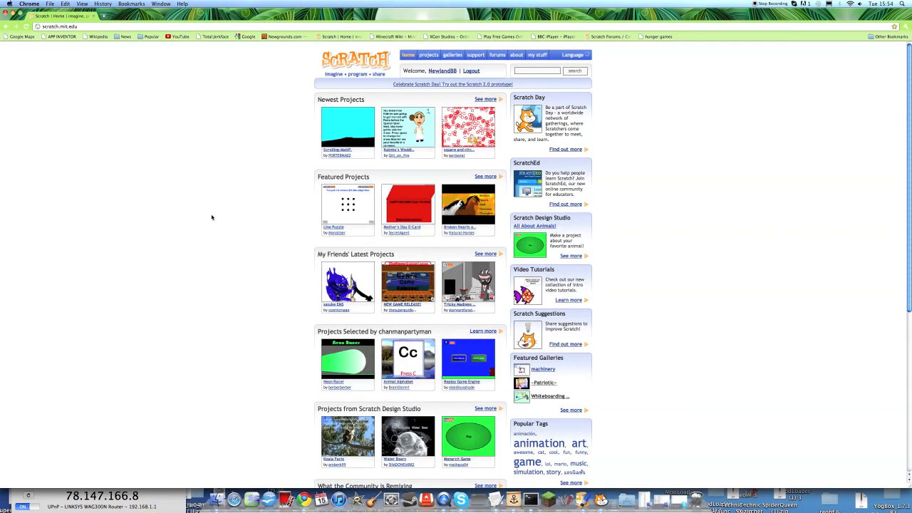
{"action": "mouse_move", "coordinate": [224, 240]}
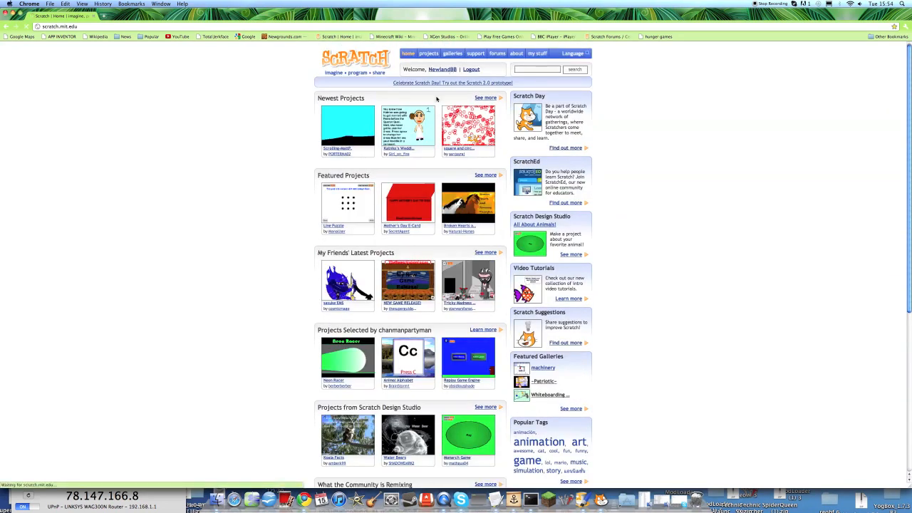
{"action": "left_click", "coordinate": [536, 55]}
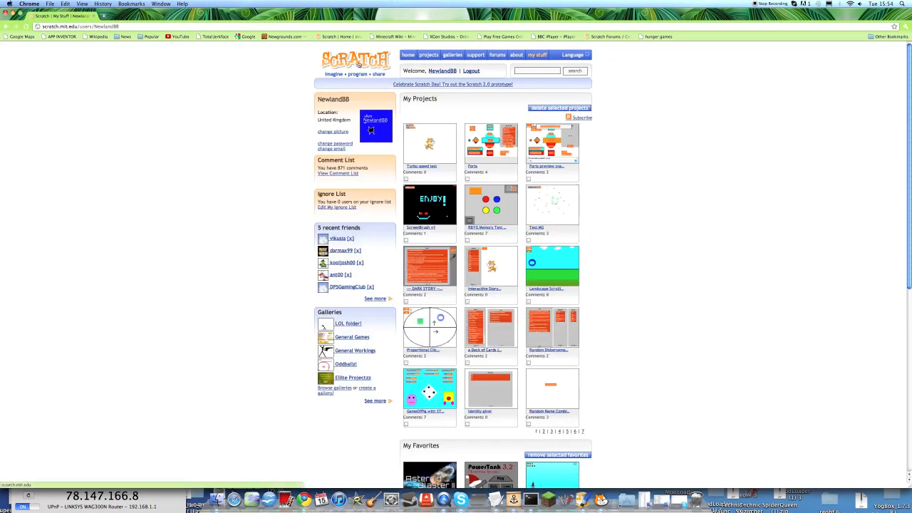
{"action": "left_click", "coordinate": [408, 54]}
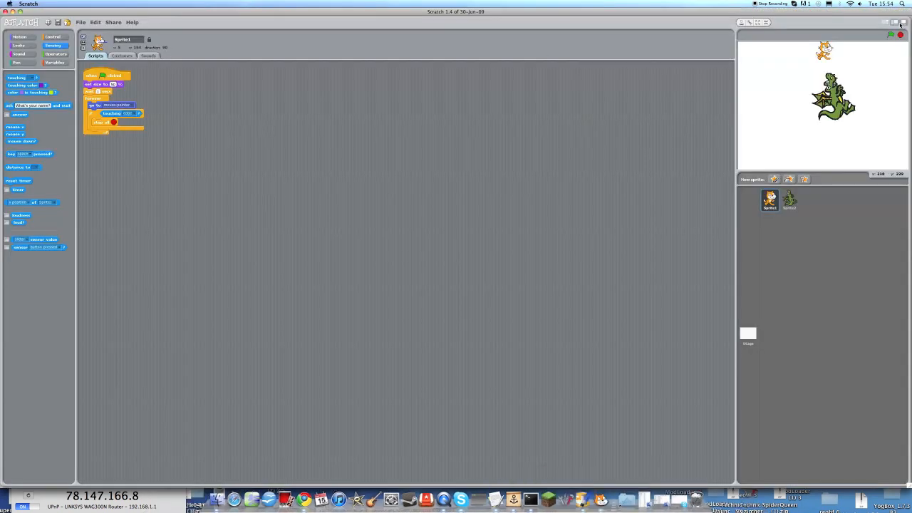
{"action": "left_click", "coordinate": [891, 34]}
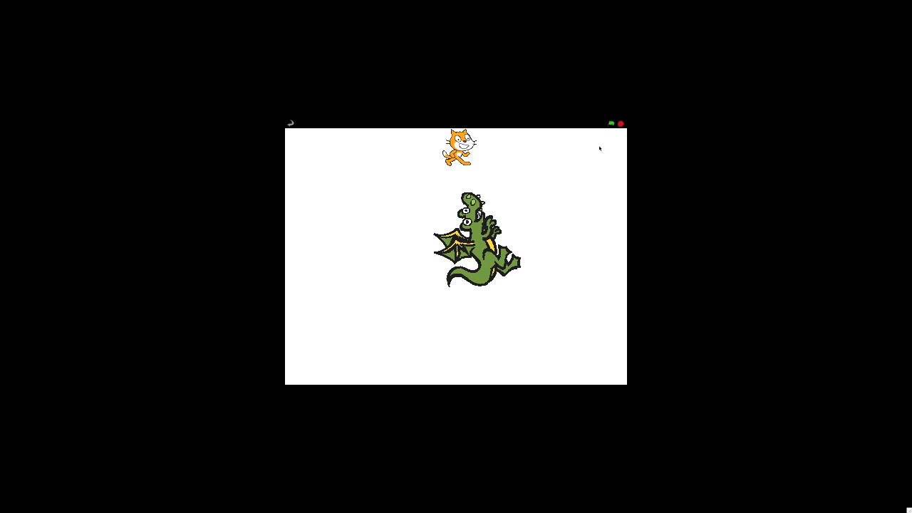
Step: Play the cat-and-dragon game from the green flag in presentation mode
{"action": "left_click", "coordinate": [619, 123]}
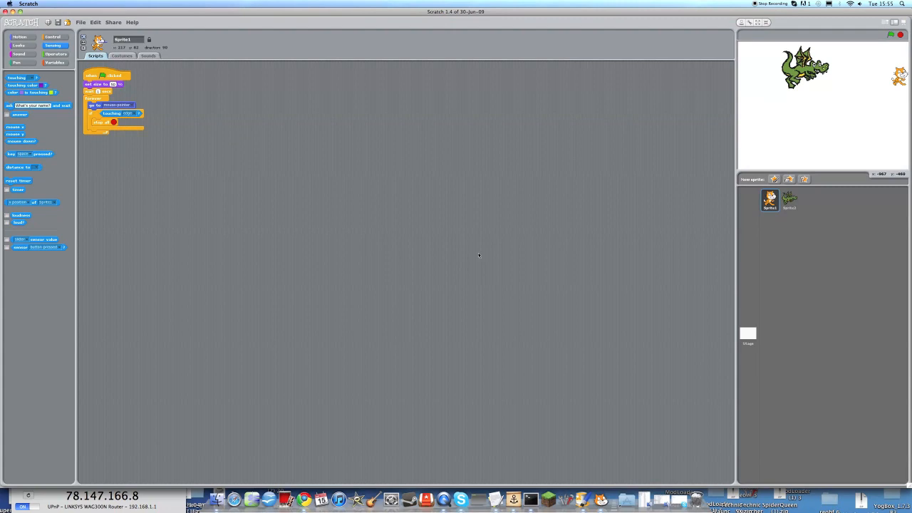
{"action": "mouse_move", "coordinate": [584, 192]}
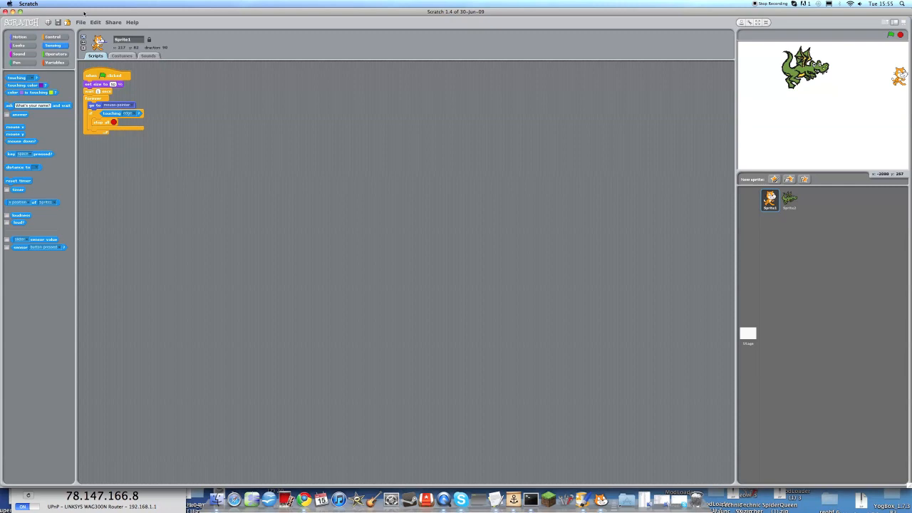
Step: Start a new project with File > New, discarding the old one without saving
{"action": "left_click", "coordinate": [80, 22]}
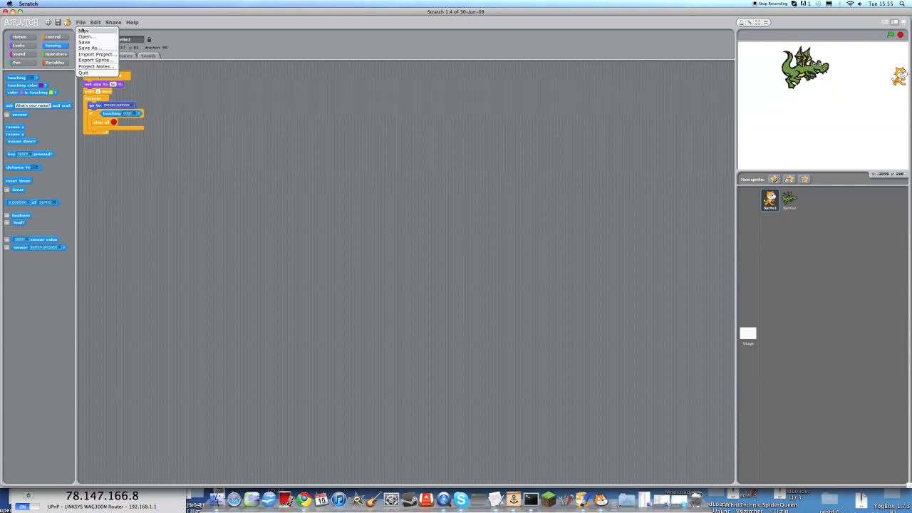
{"action": "left_click", "coordinate": [85, 30]}
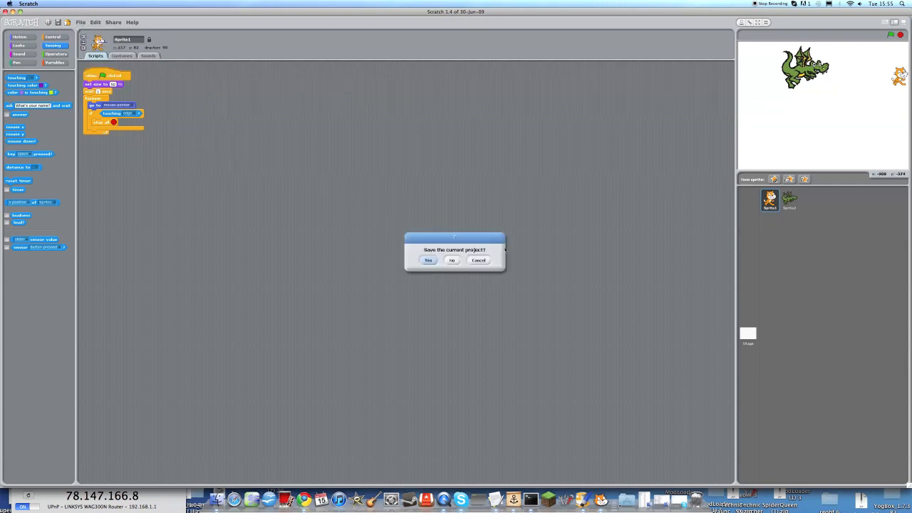
{"action": "left_click", "coordinate": [451, 260]}
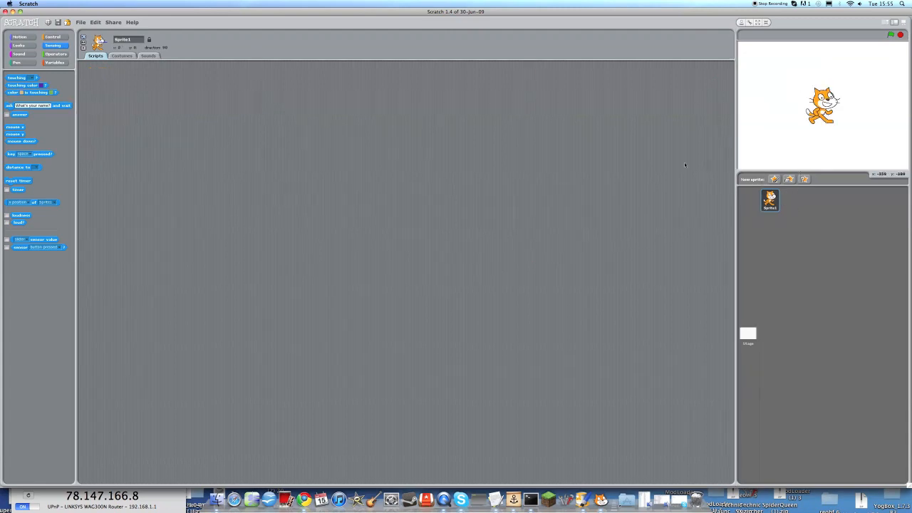
{"action": "left_click", "coordinate": [53, 37]}
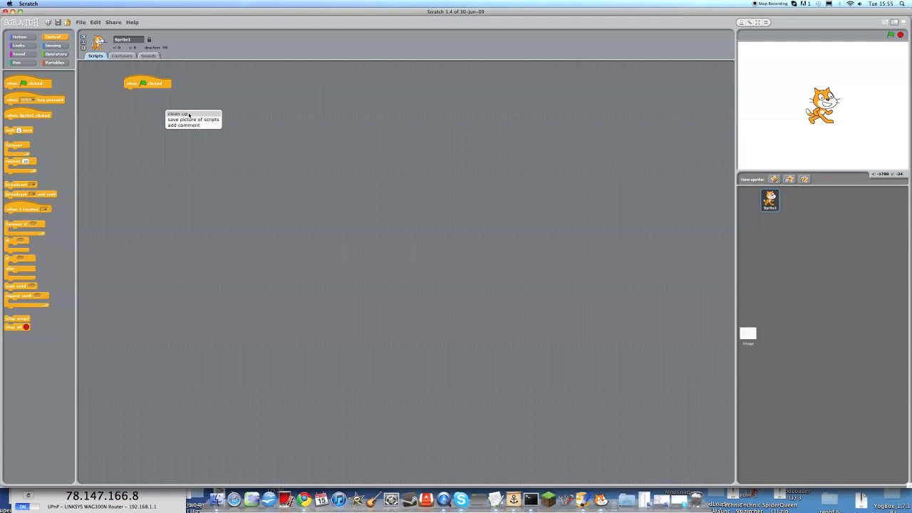
Step: Attach a 'set size to 50%' block under the cat's green-flag block
{"action": "left_click", "coordinate": [19, 45]}
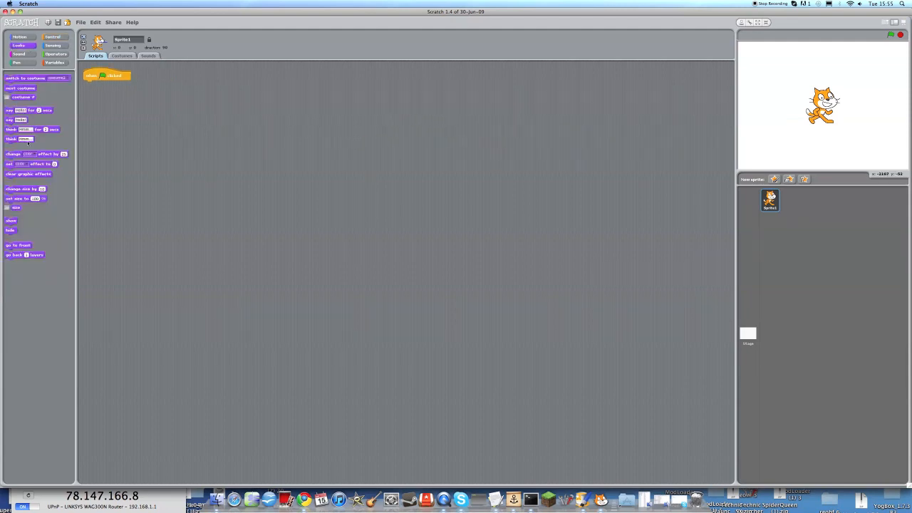
{"action": "left_click_drag", "start_coordinate": [26, 198], "coordinate": [333, 171]}
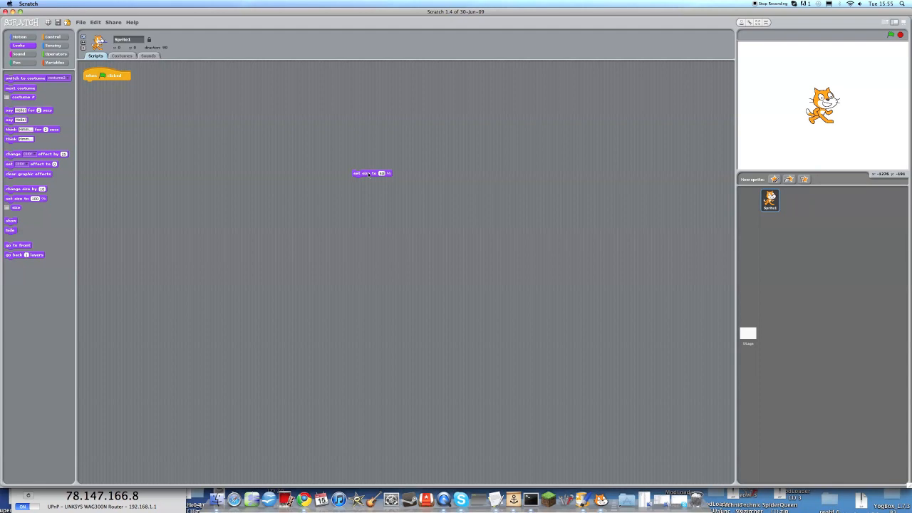
{"action": "left_click_drag", "start_coordinate": [370, 173], "coordinate": [111, 98]}
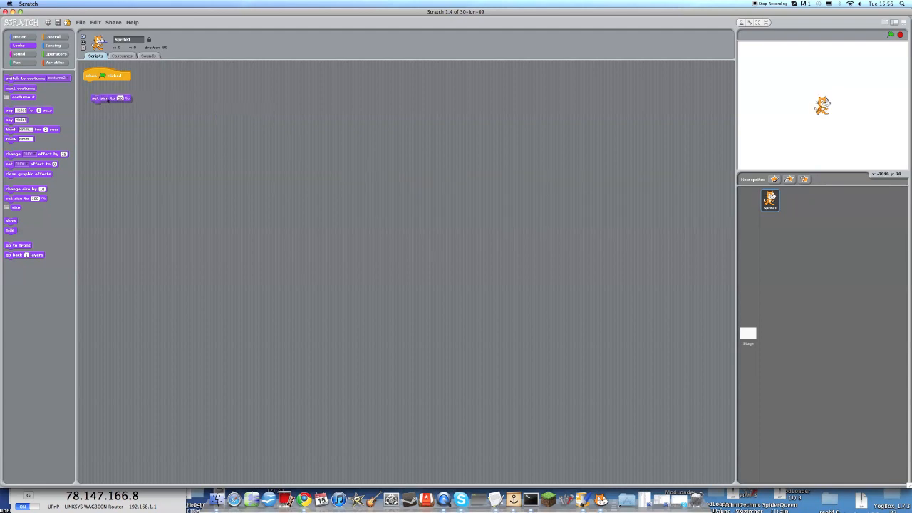
{"action": "left_click_drag", "start_coordinate": [111, 97], "coordinate": [103, 84]}
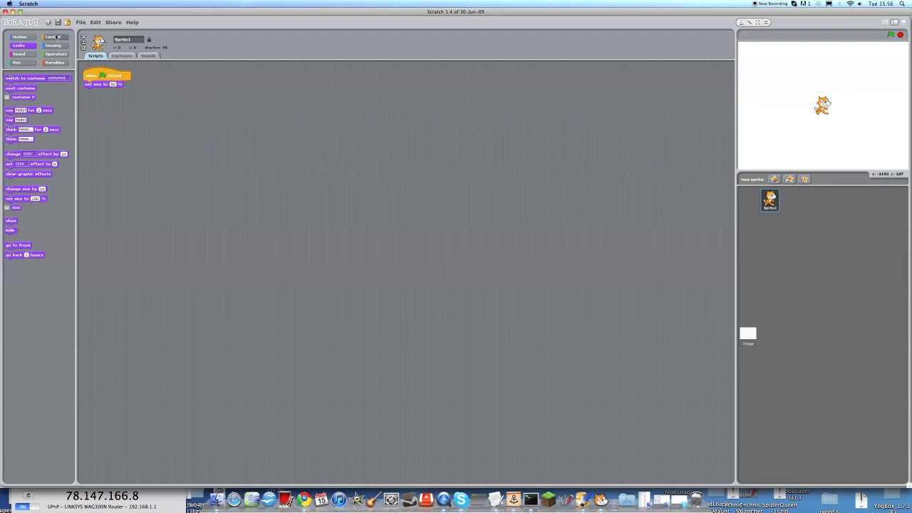
{"action": "left_click", "coordinate": [53, 36]}
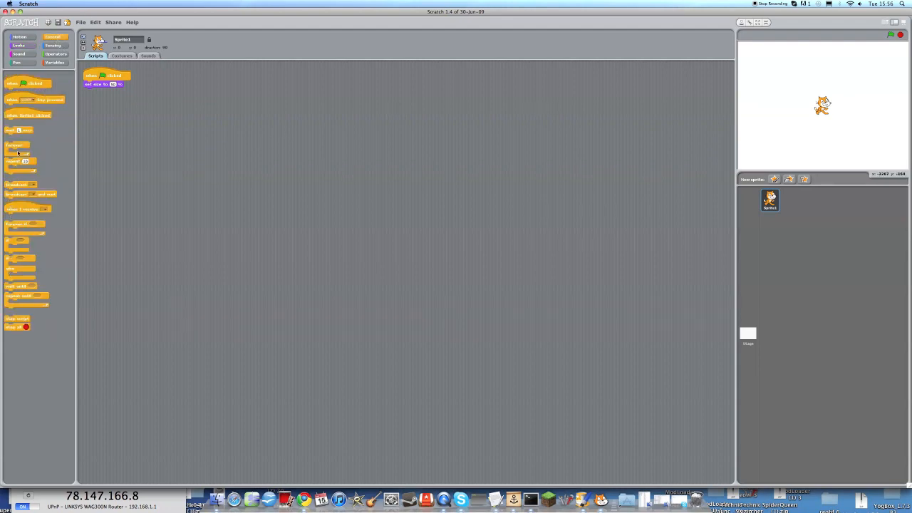
Step: Add a forever loop under set size and remove the stray wait block
{"action": "left_click_drag", "start_coordinate": [14, 146], "coordinate": [96, 93]}
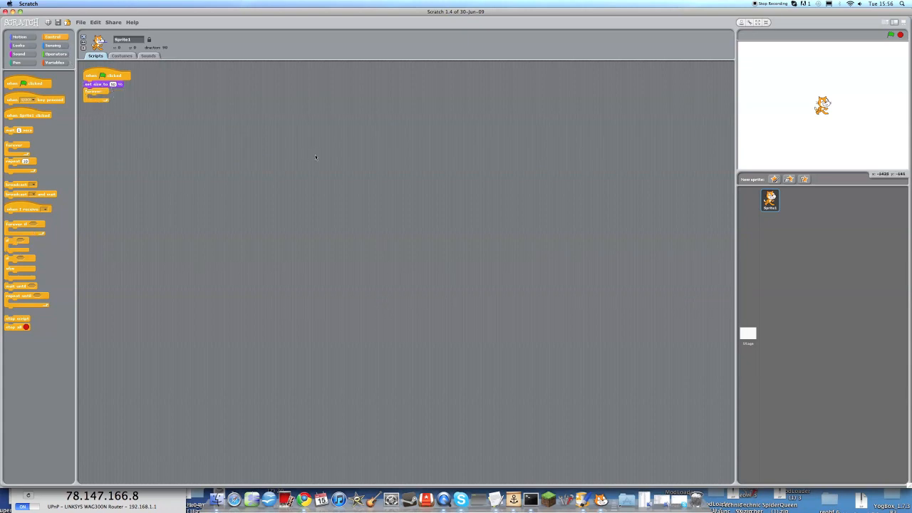
{"action": "mouse_move", "coordinate": [115, 139]}
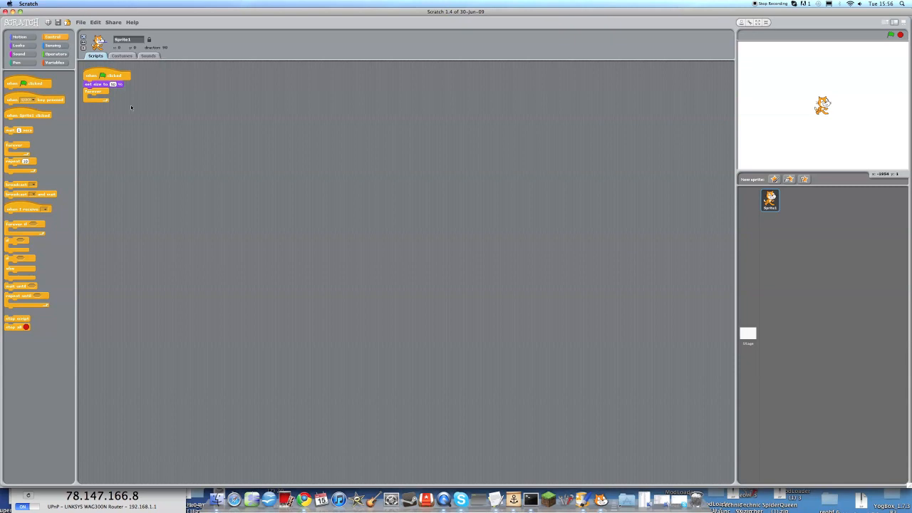
{"action": "mouse_move", "coordinate": [184, 170]}
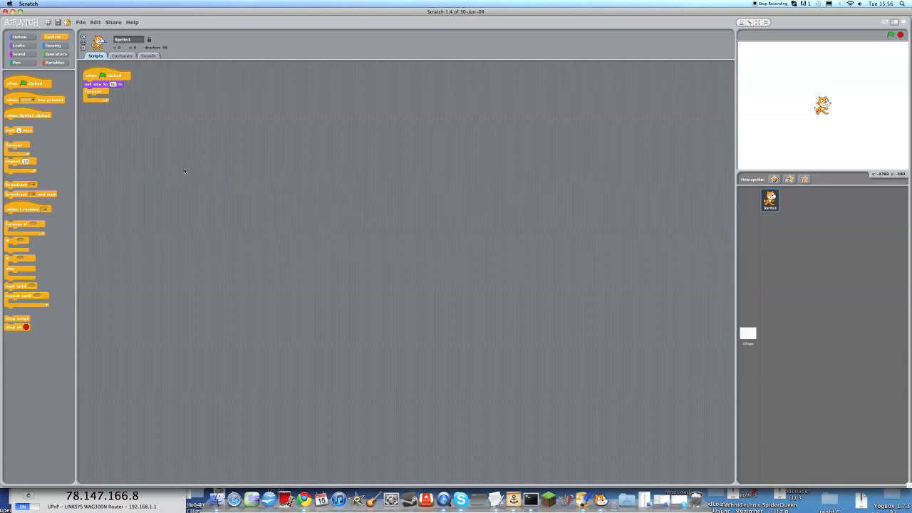
{"action": "mouse_move", "coordinate": [151, 157]}
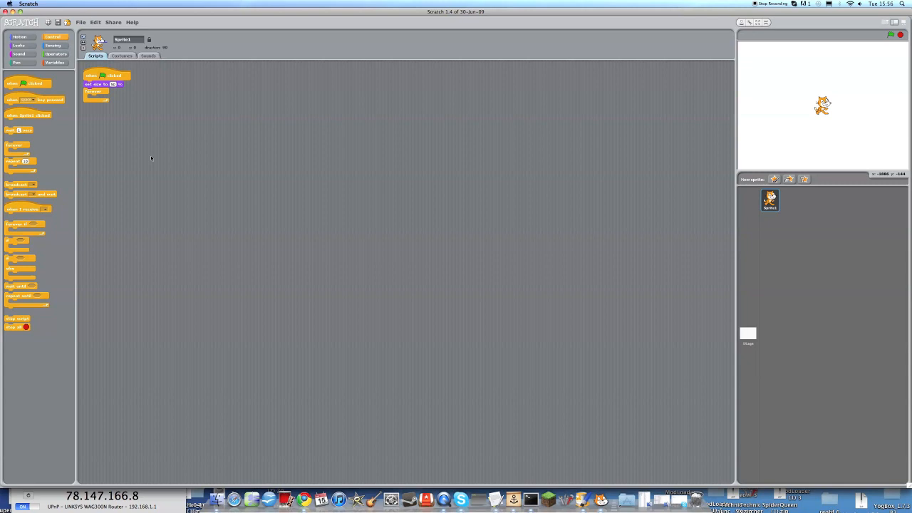
{"action": "mouse_move", "coordinate": [153, 161]}
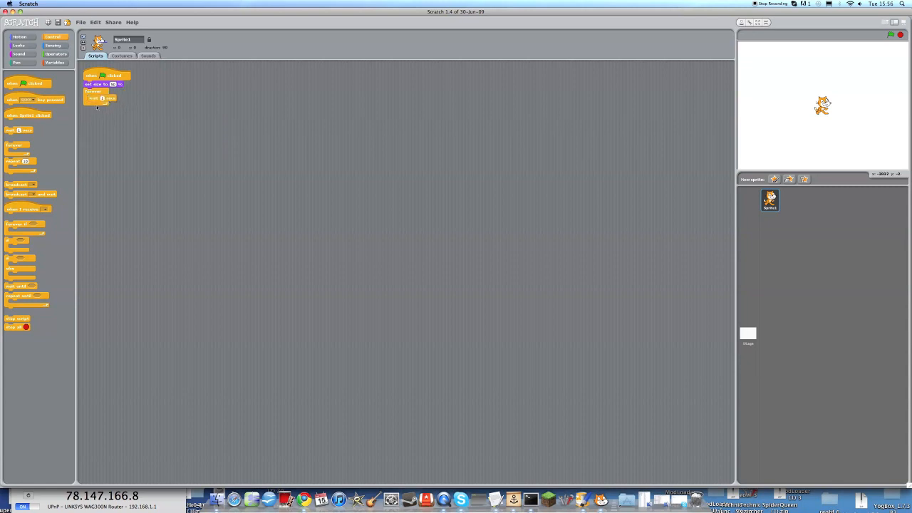
{"action": "left_click_drag", "start_coordinate": [102, 98], "coordinate": [126, 147]}
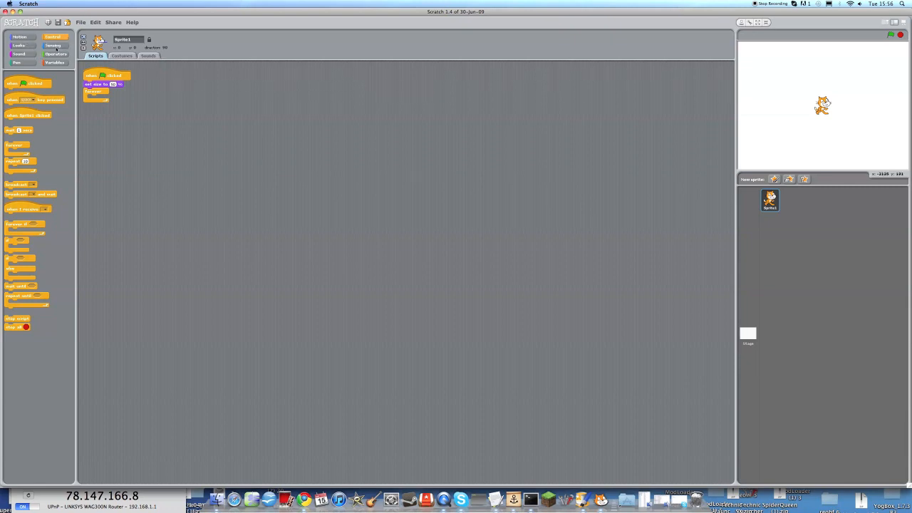
{"action": "left_click", "coordinate": [19, 36]}
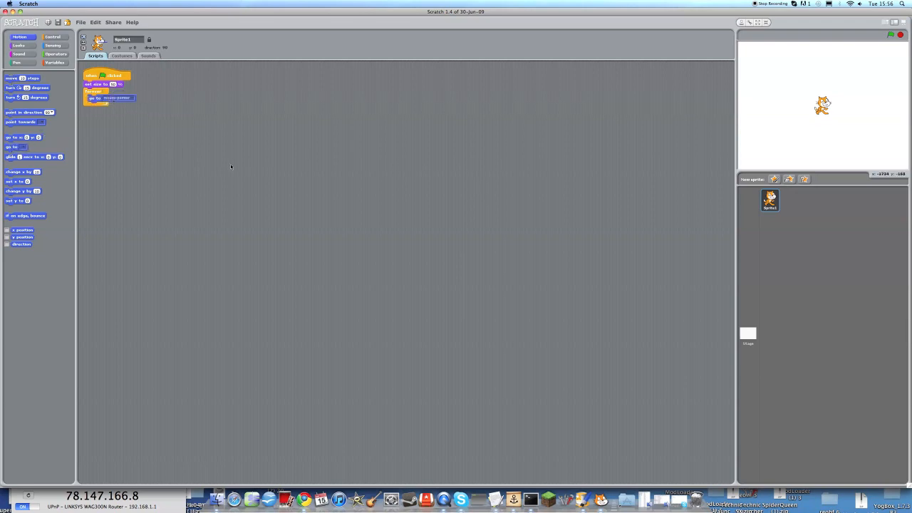
Step: Run the cat's follow-the-mouse script from the Control palette and move the mouse
{"action": "left_click", "coordinate": [53, 45]}
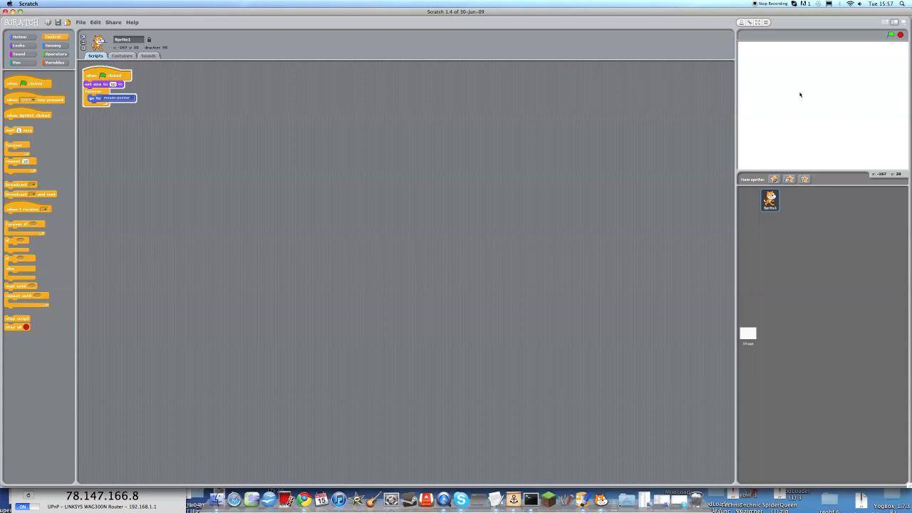
{"action": "mouse_move", "coordinate": [840, 121]}
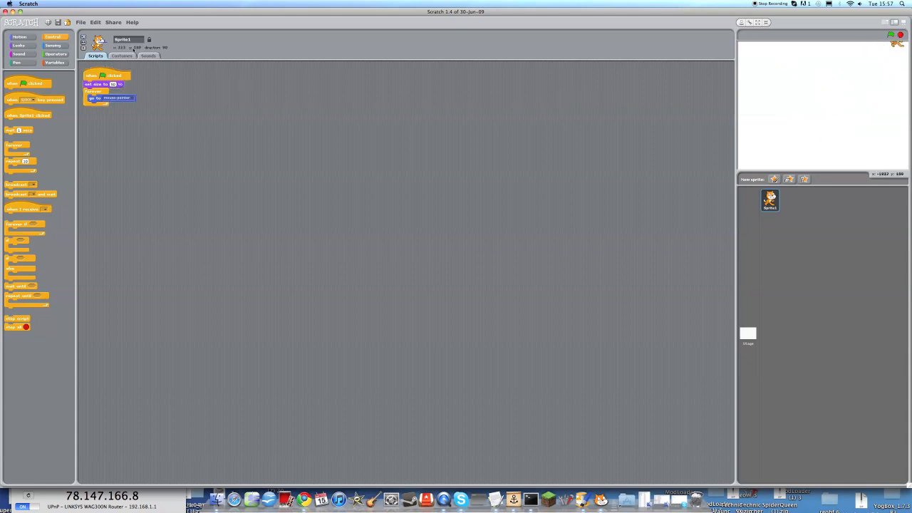
Step: Put an 'if touching edge' block inside the forever loop below go to mouse-pointer
{"action": "left_click_drag", "start_coordinate": [18, 146], "coordinate": [98, 147]}
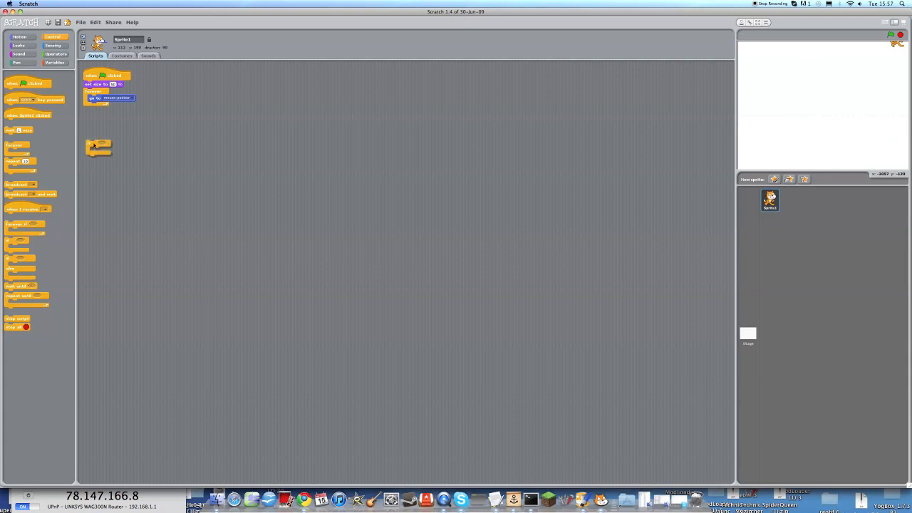
{"action": "left_click_drag", "start_coordinate": [98, 147], "coordinate": [98, 111]}
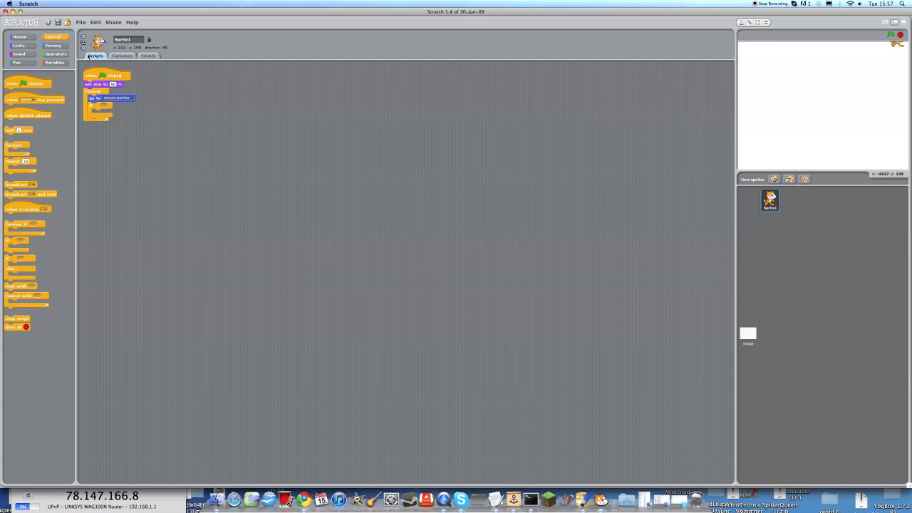
{"action": "left_click", "coordinate": [52, 45]}
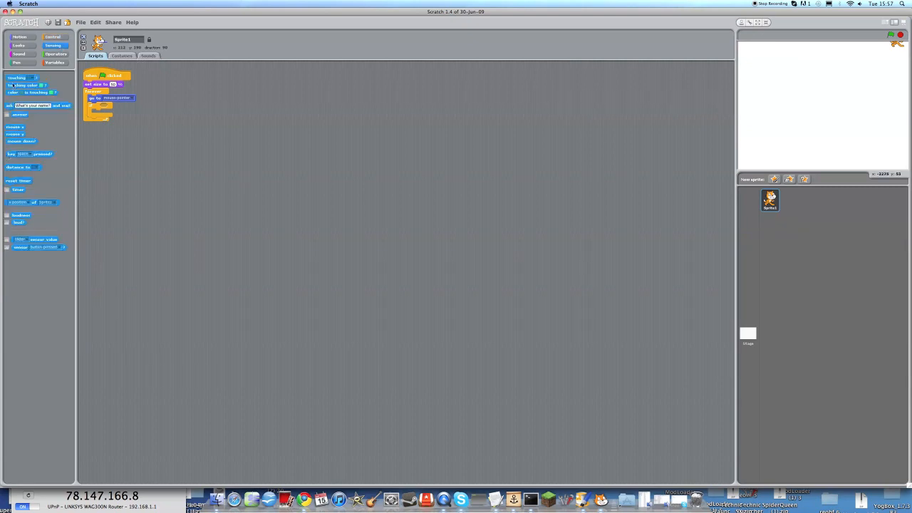
{"action": "left_click_drag", "start_coordinate": [16, 77], "coordinate": [110, 105]}
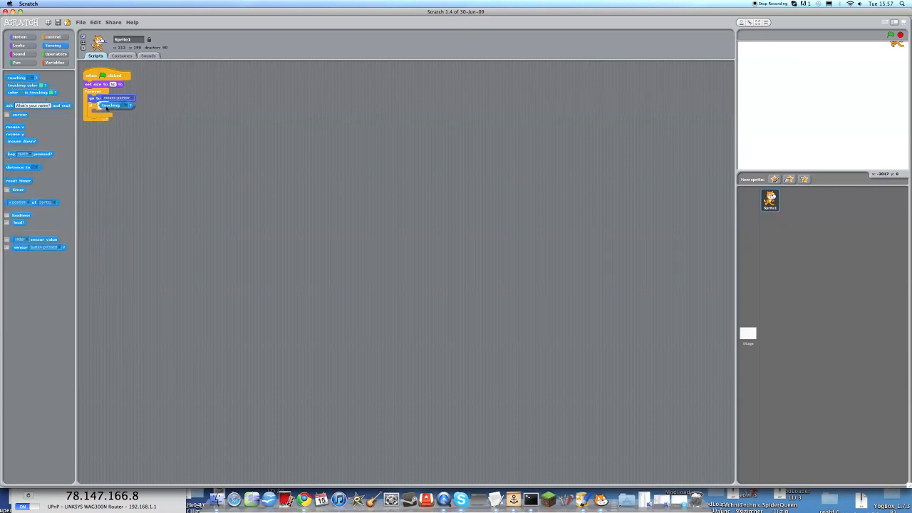
{"action": "left_click", "coordinate": [130, 105]}
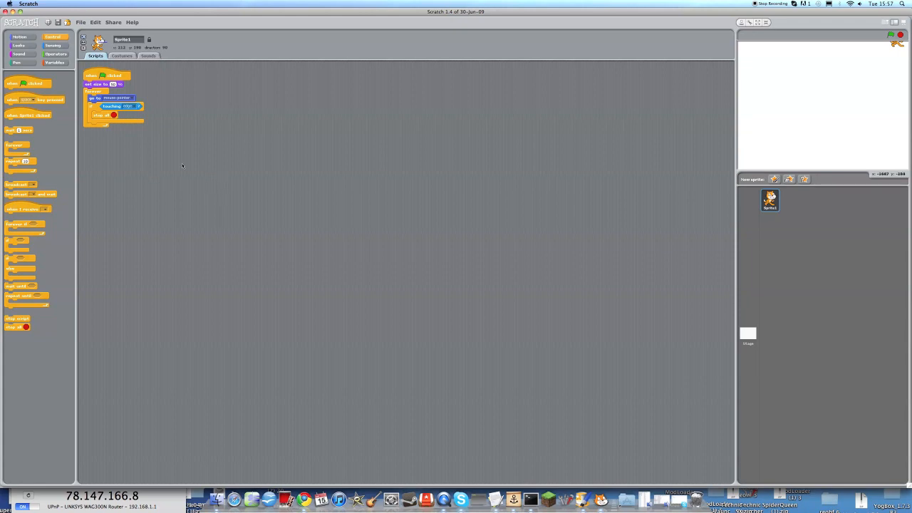
{"action": "mouse_move", "coordinate": [128, 137]}
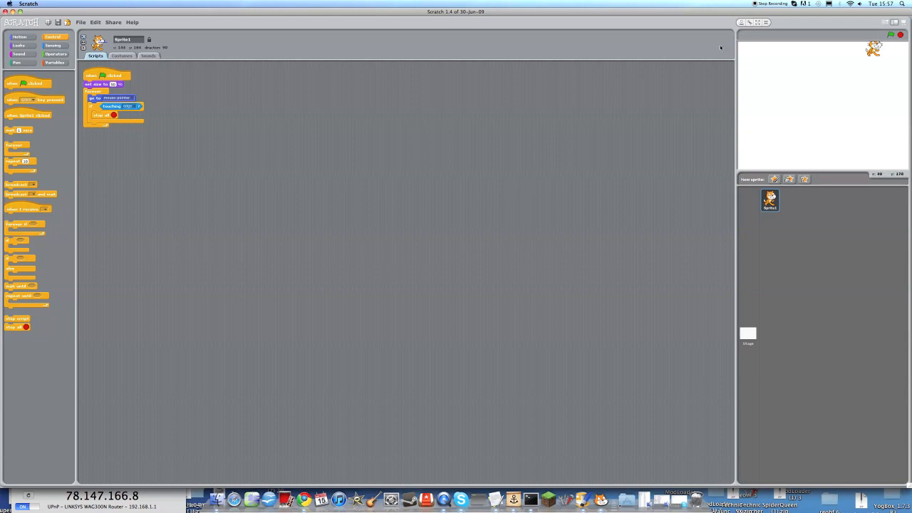
{"action": "mouse_move", "coordinate": [389, 216]}
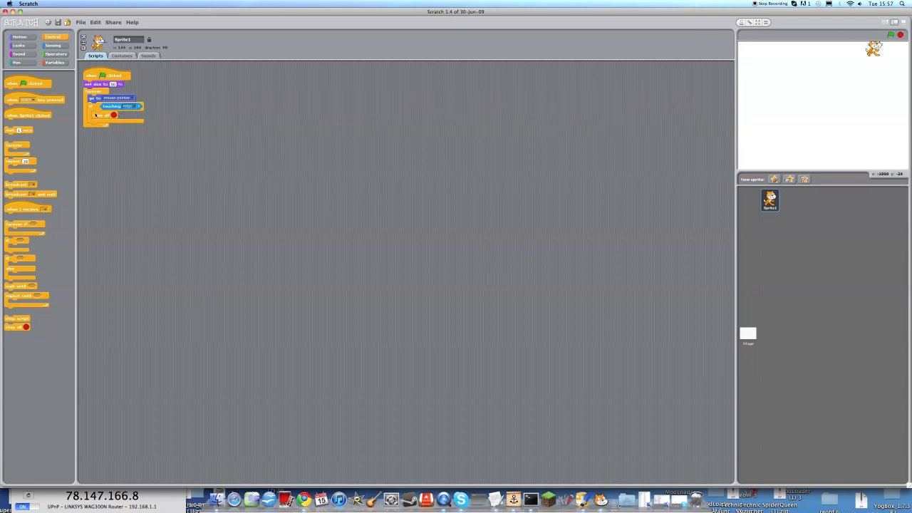
{"action": "mouse_move", "coordinate": [821, 44]}
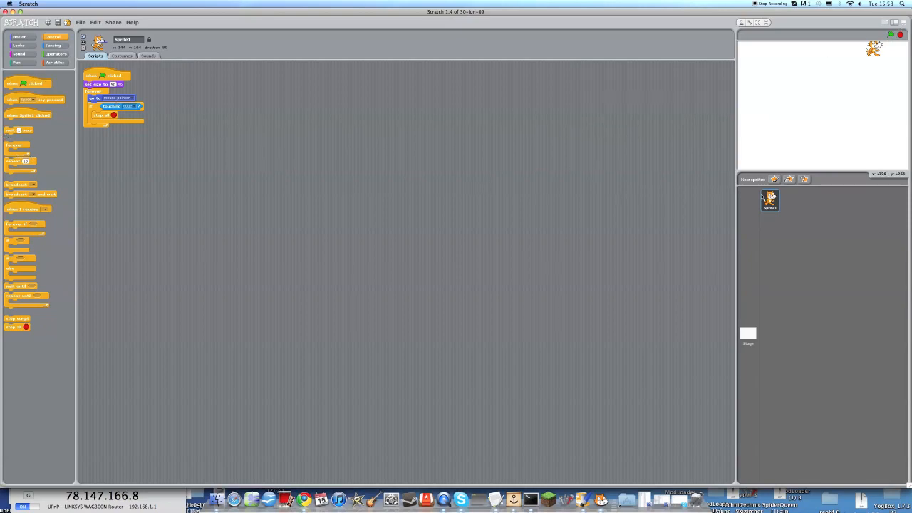
Step: Add the dragon1-a sprite from the Fantasy folder and tidy its scripts
{"action": "left_click", "coordinate": [774, 178]}
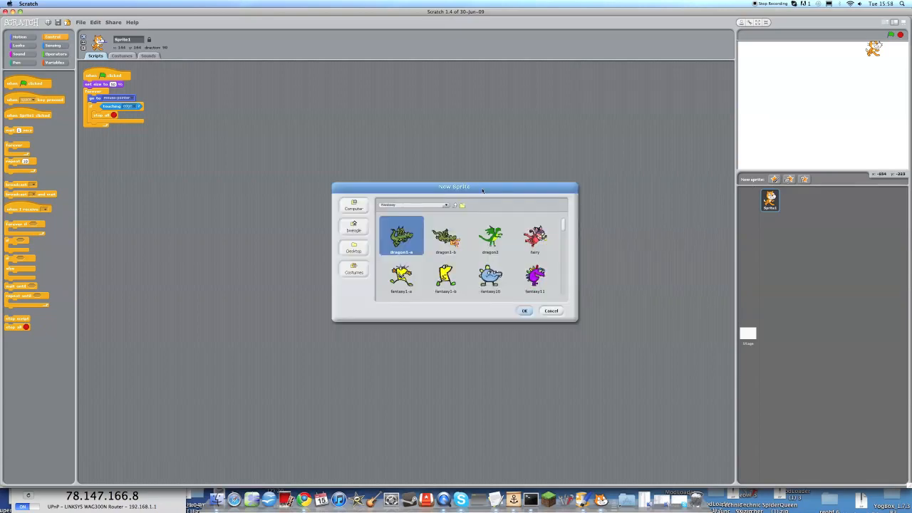
{"action": "left_click", "coordinate": [524, 310]}
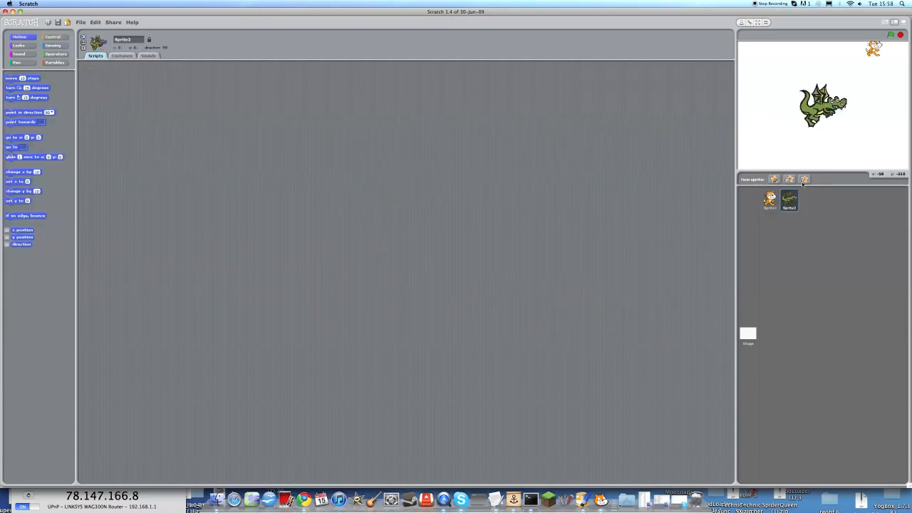
{"action": "left_click", "coordinate": [52, 36]}
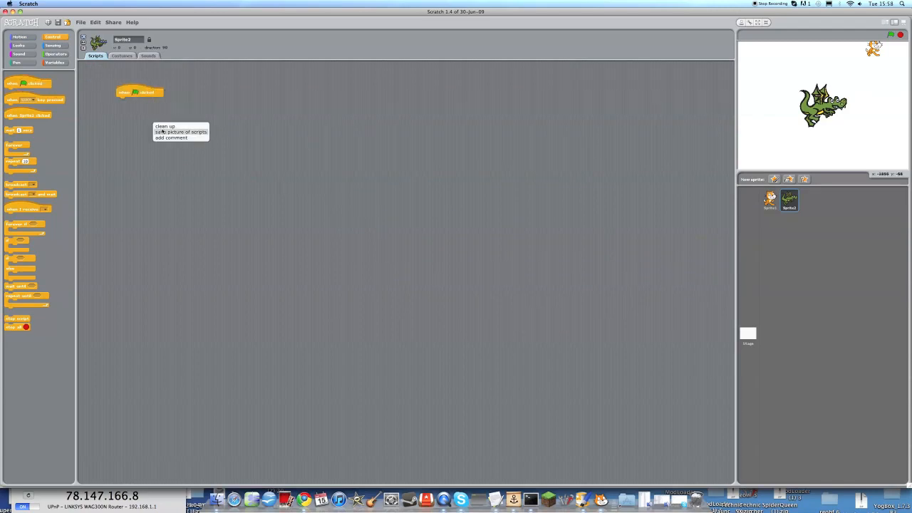
{"action": "left_click", "coordinate": [164, 126]}
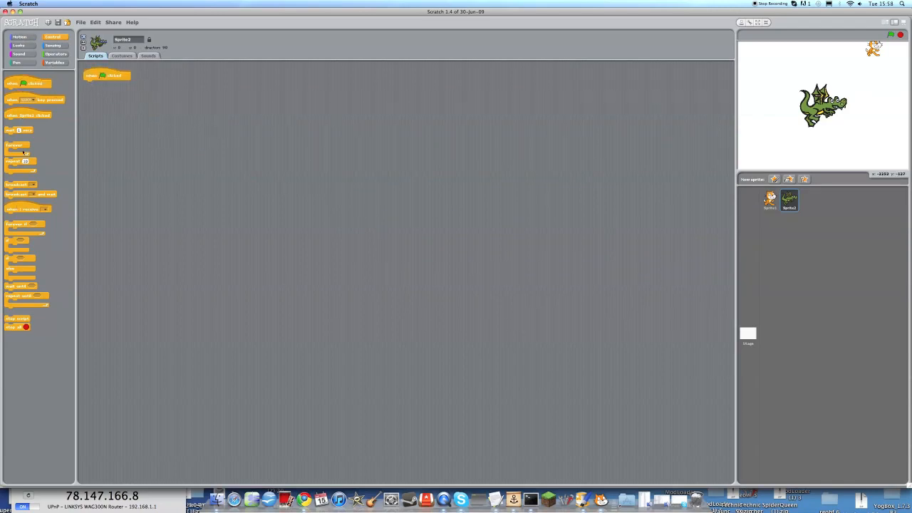
Step: Give the dragon a forever loop that points towards Sprite1
{"action": "left_click_drag", "start_coordinate": [14, 146], "coordinate": [107, 92]}
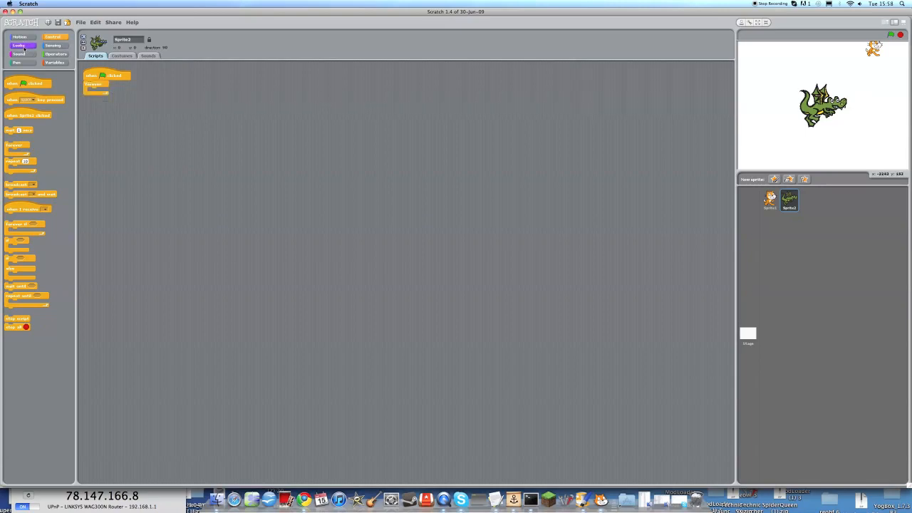
{"action": "left_click", "coordinate": [18, 45]}
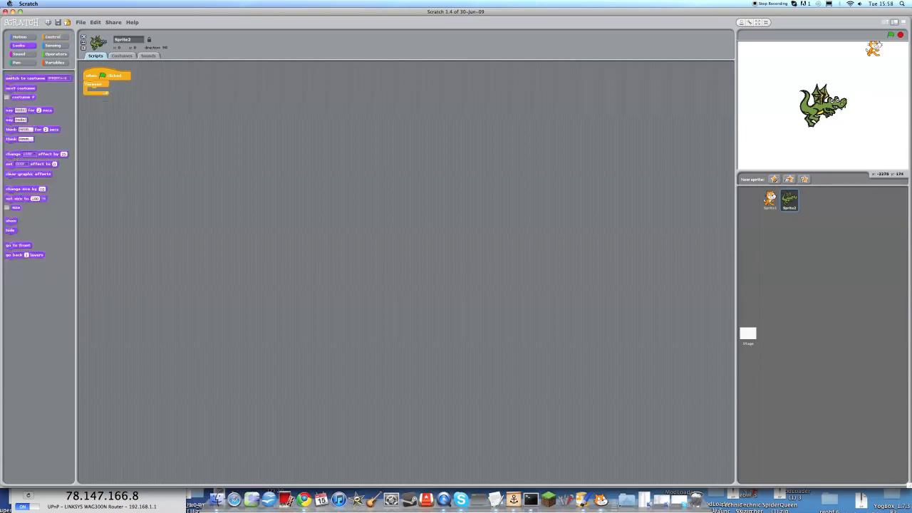
{"action": "left_click", "coordinate": [20, 37]}
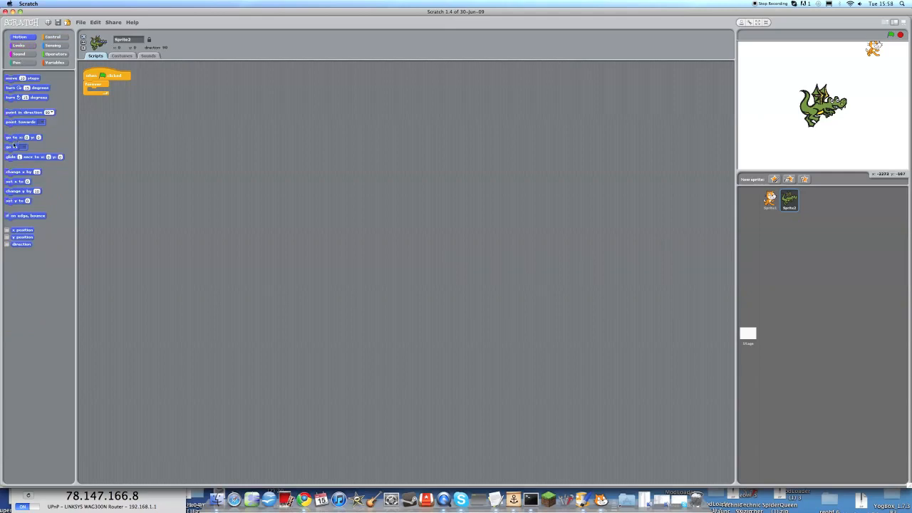
{"action": "left_click_drag", "start_coordinate": [25, 122], "coordinate": [107, 90]}
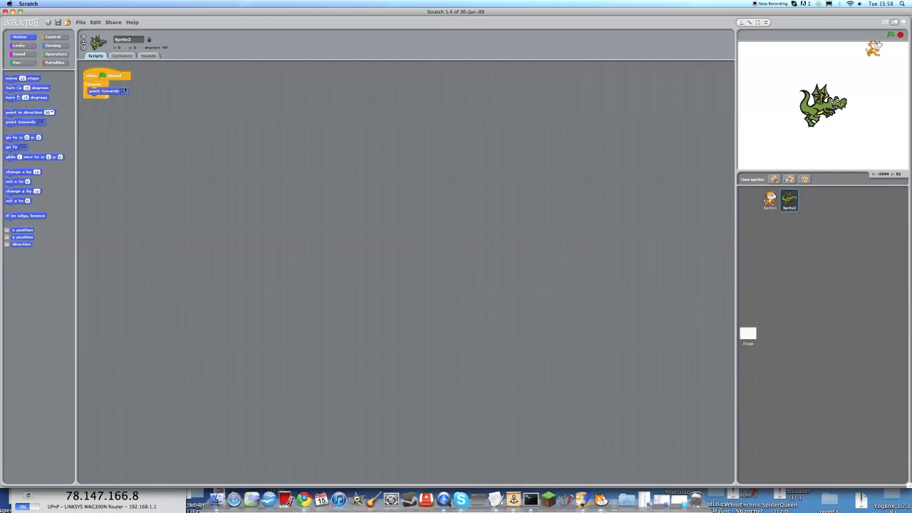
{"action": "left_click", "coordinate": [127, 91]}
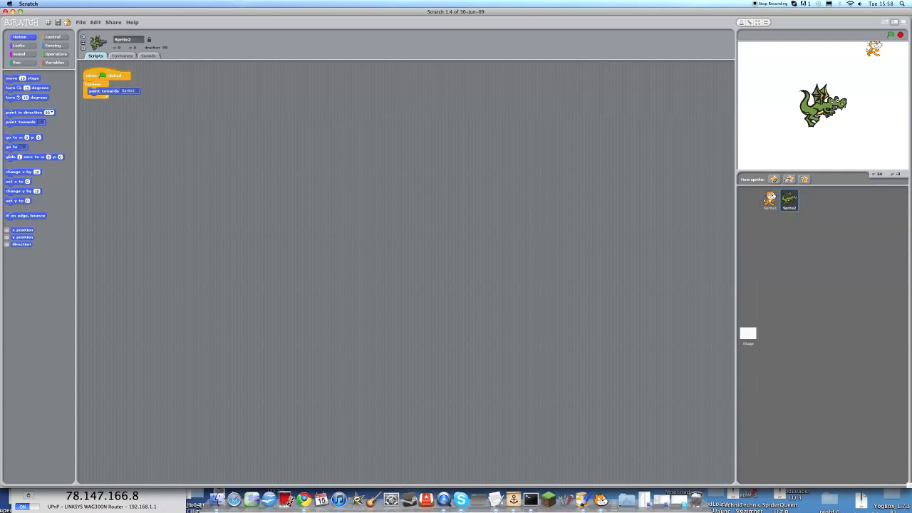
{"action": "mouse_move", "coordinate": [868, 61]}
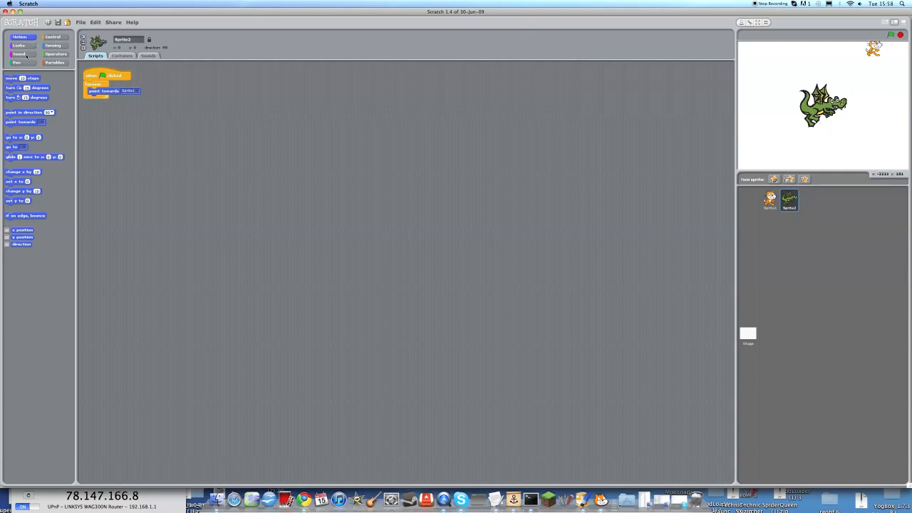
Step: Add 'move 3 steps' inside the dragon's loop after point towards Sprite1
{"action": "left_click_drag", "start_coordinate": [25, 77], "coordinate": [117, 108]}
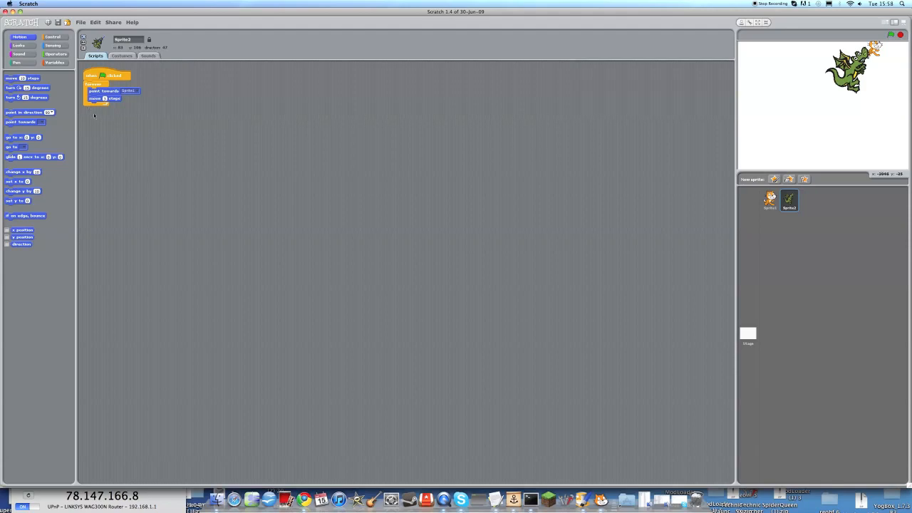
{"action": "left_click", "coordinate": [53, 36]}
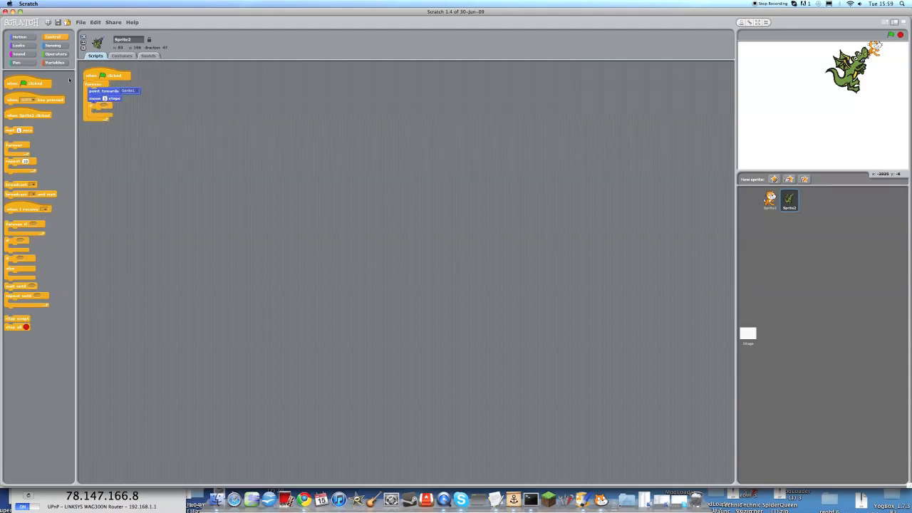
Step: Set the dragon's if condition to touching Sprite1 and put stop all inside
{"action": "left_click", "coordinate": [53, 45]}
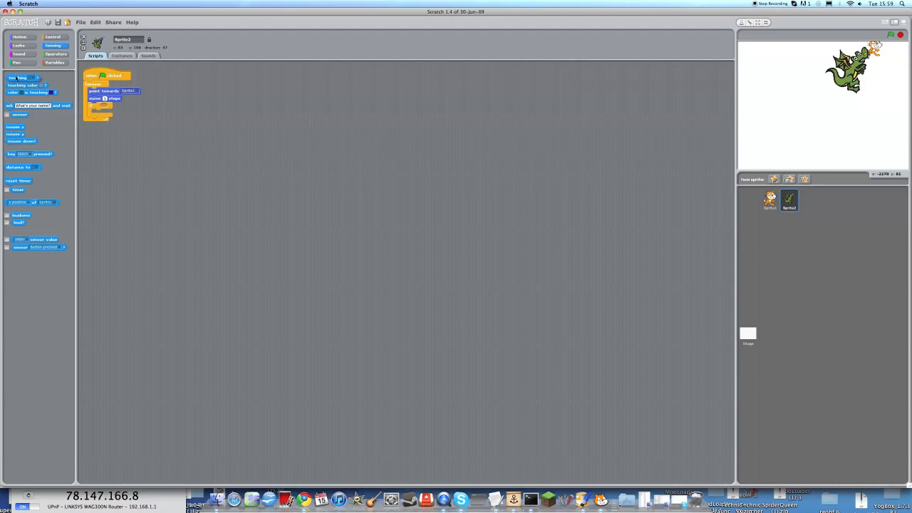
{"action": "left_click", "coordinate": [121, 106]}
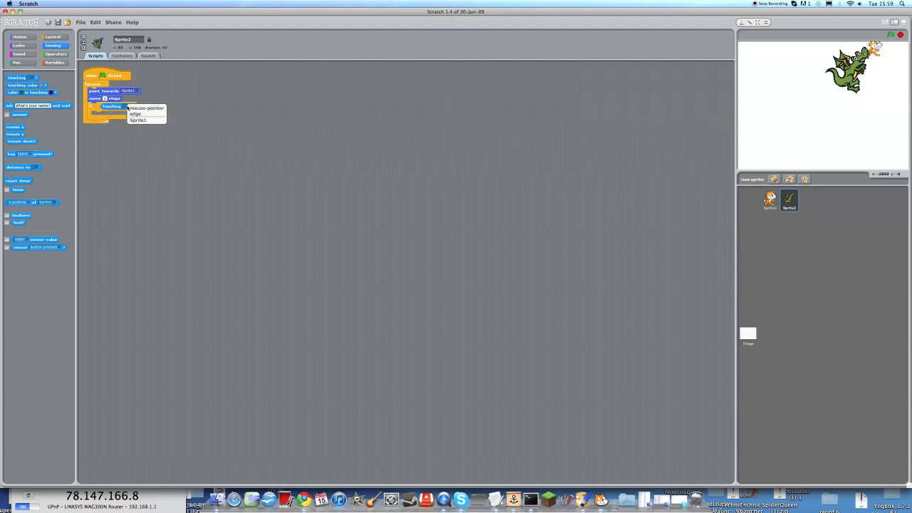
{"action": "left_click", "coordinate": [138, 119]}
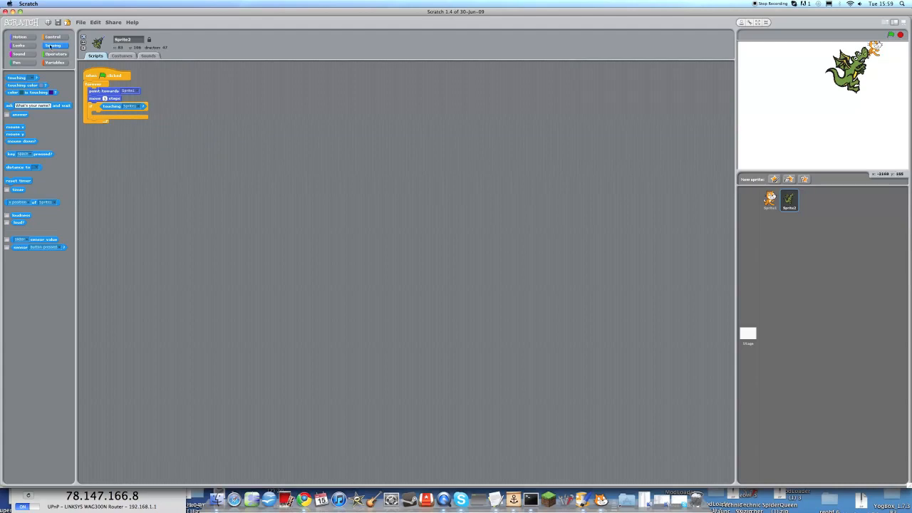
{"action": "left_click", "coordinate": [53, 37]}
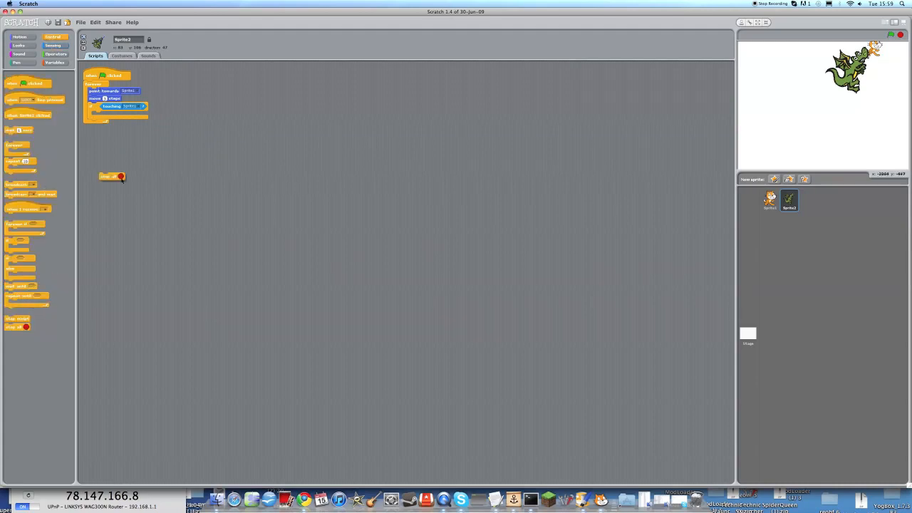
{"action": "left_click_drag", "start_coordinate": [110, 175], "coordinate": [100, 115]}
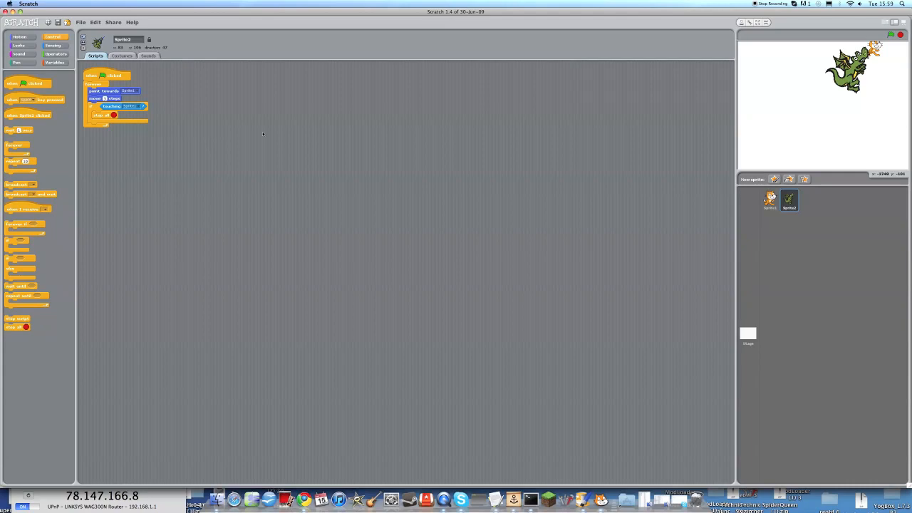
{"action": "mouse_move", "coordinate": [893, 44]}
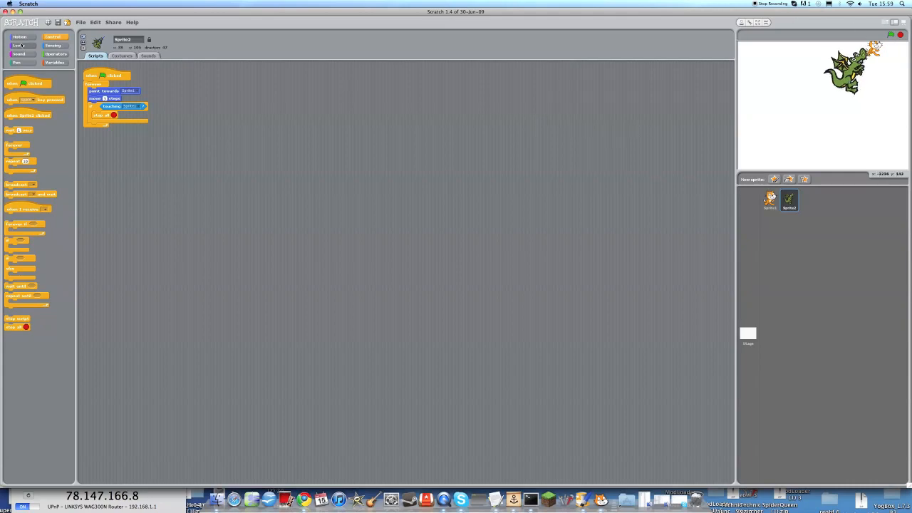
Step: Place a go to x: y: block under the dragon's green-flag hat for a top-left start
{"action": "left_click", "coordinate": [20, 37]}
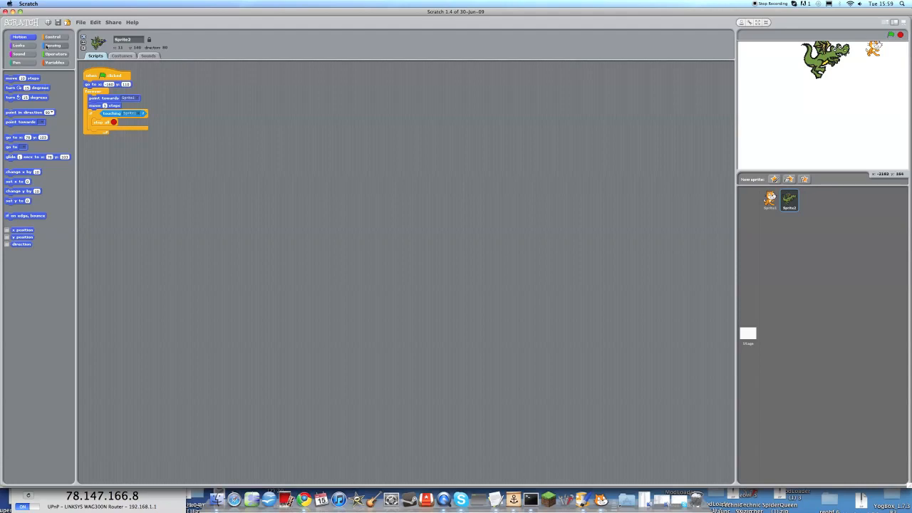
{"action": "left_click", "coordinate": [52, 37]}
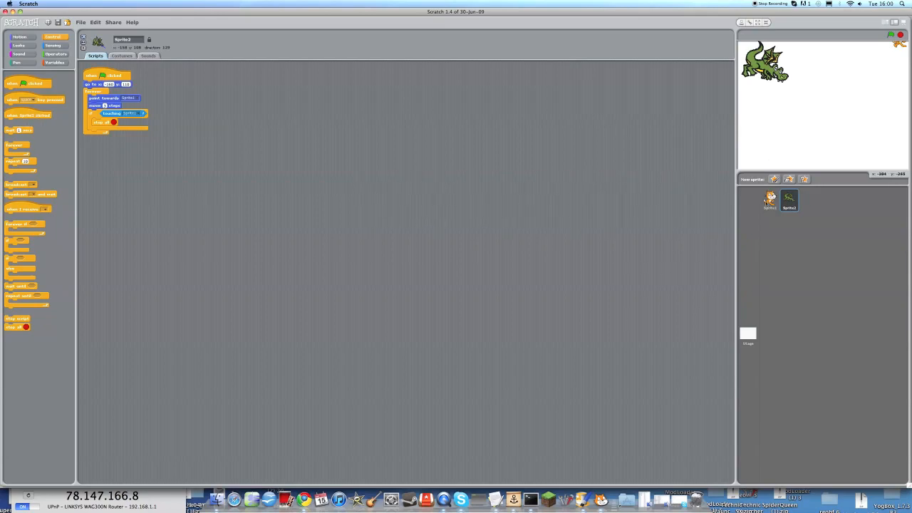
Step: Insert a wait 1 secs block under the cat's hat, then select the dragon sprite
{"action": "left_click", "coordinate": [768, 199]}
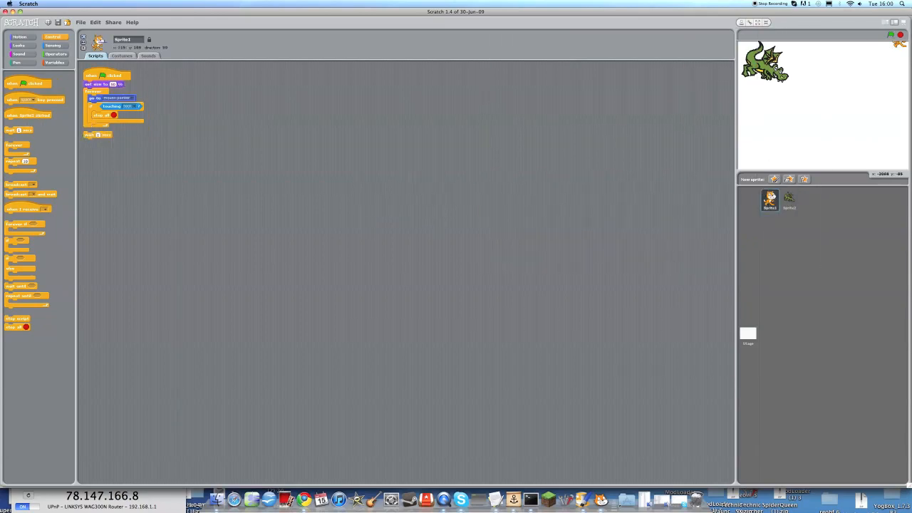
{"action": "left_click_drag", "start_coordinate": [98, 134], "coordinate": [174, 102]}
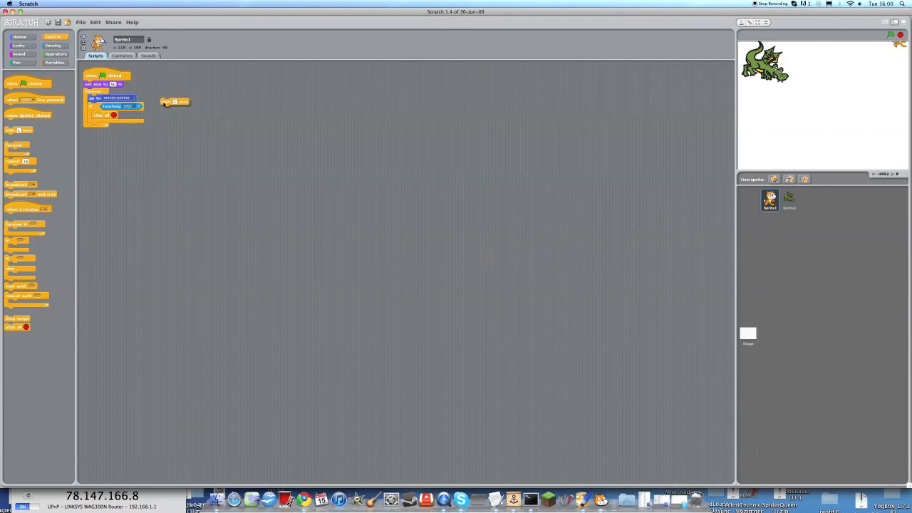
{"action": "left_click_drag", "start_coordinate": [174, 102], "coordinate": [161, 94]}
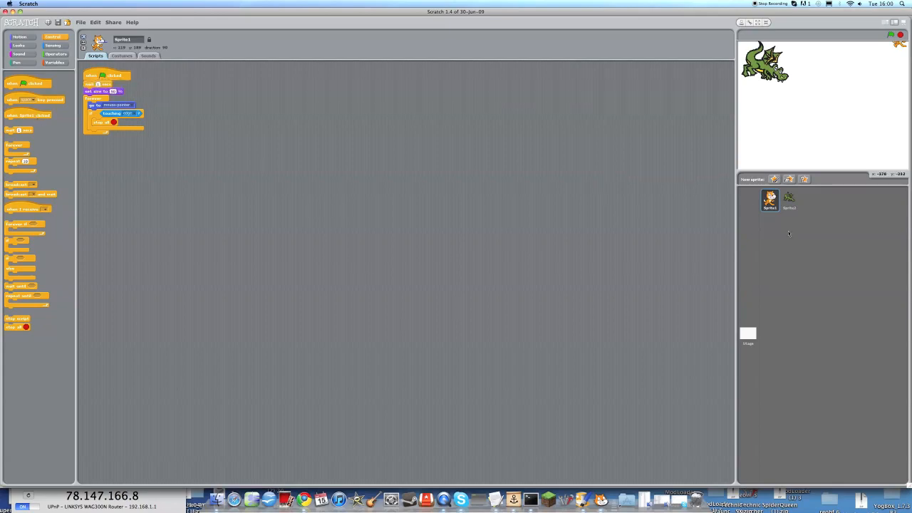
{"action": "left_click", "coordinate": [789, 200]}
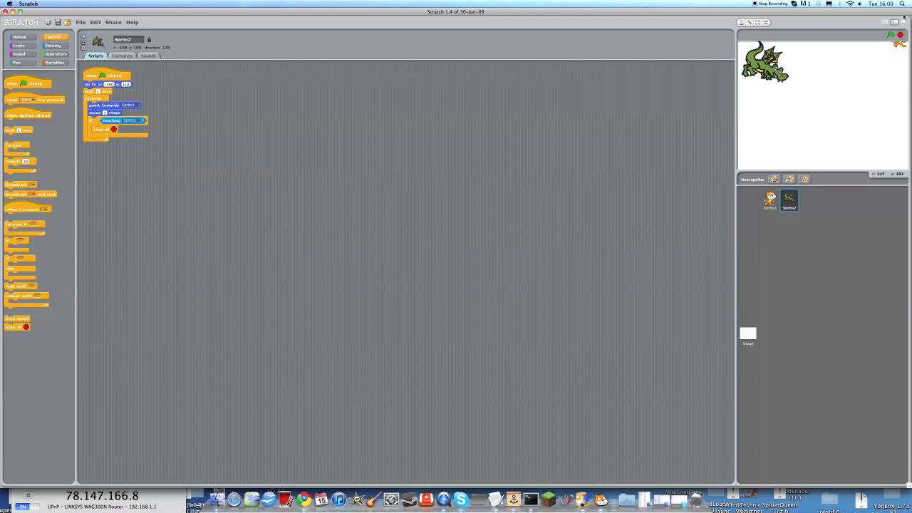
Step: Test-play the chase game in presentation mode, then return to the editor
{"action": "left_click", "coordinate": [891, 33]}
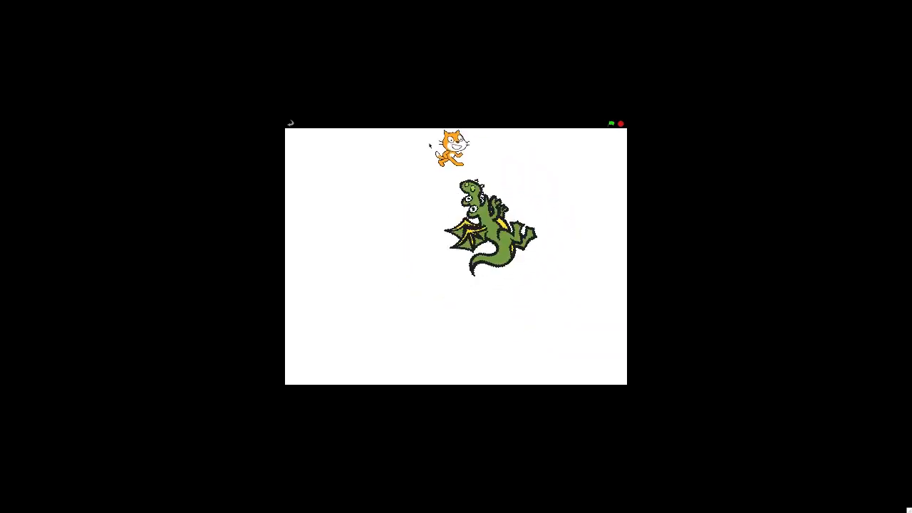
{"action": "left_click", "coordinate": [620, 123]}
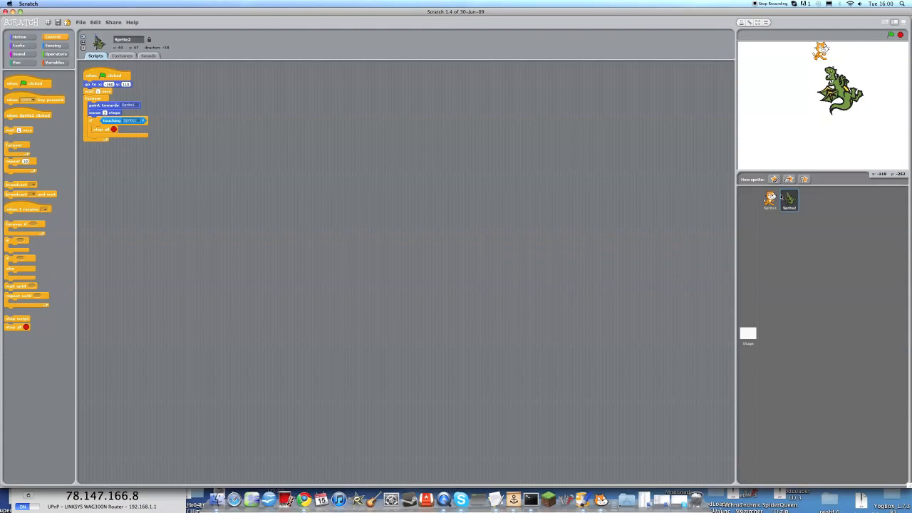
Step: Select Sprite1 to show the cat's script
{"action": "left_click", "coordinate": [770, 199]}
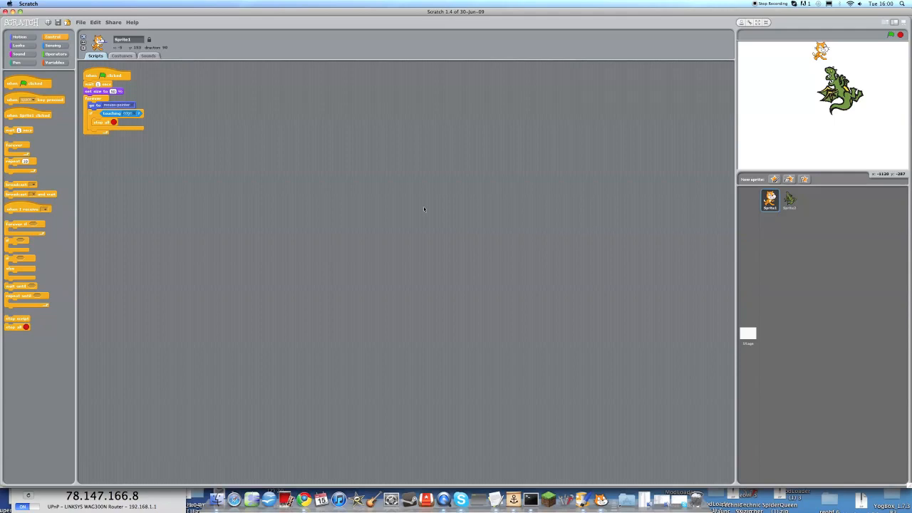
{"action": "mouse_move", "coordinate": [463, 178]}
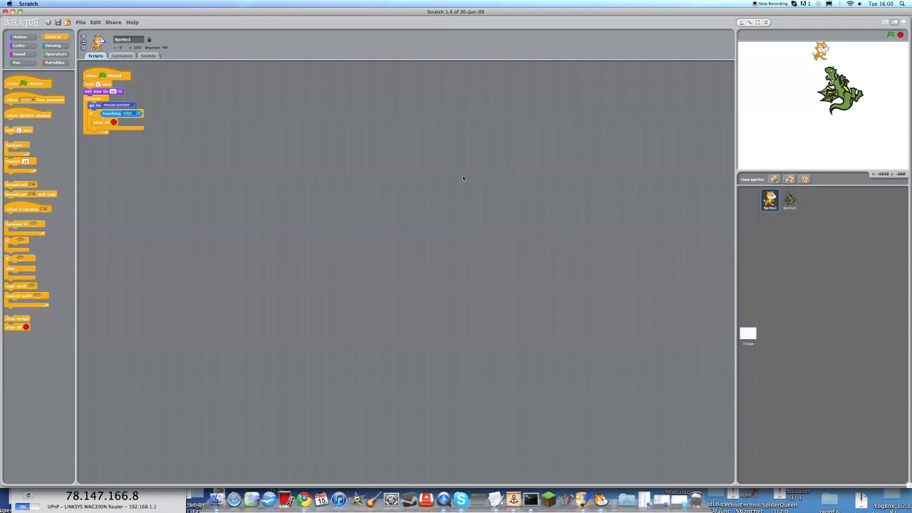